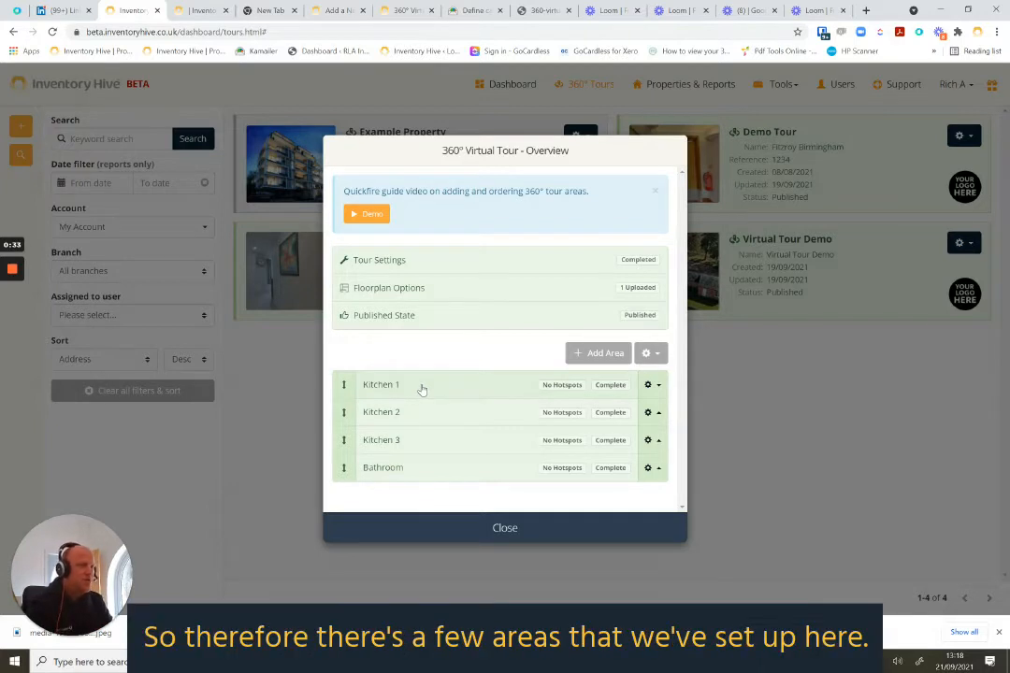
pyautogui.moveTo(417, 442)
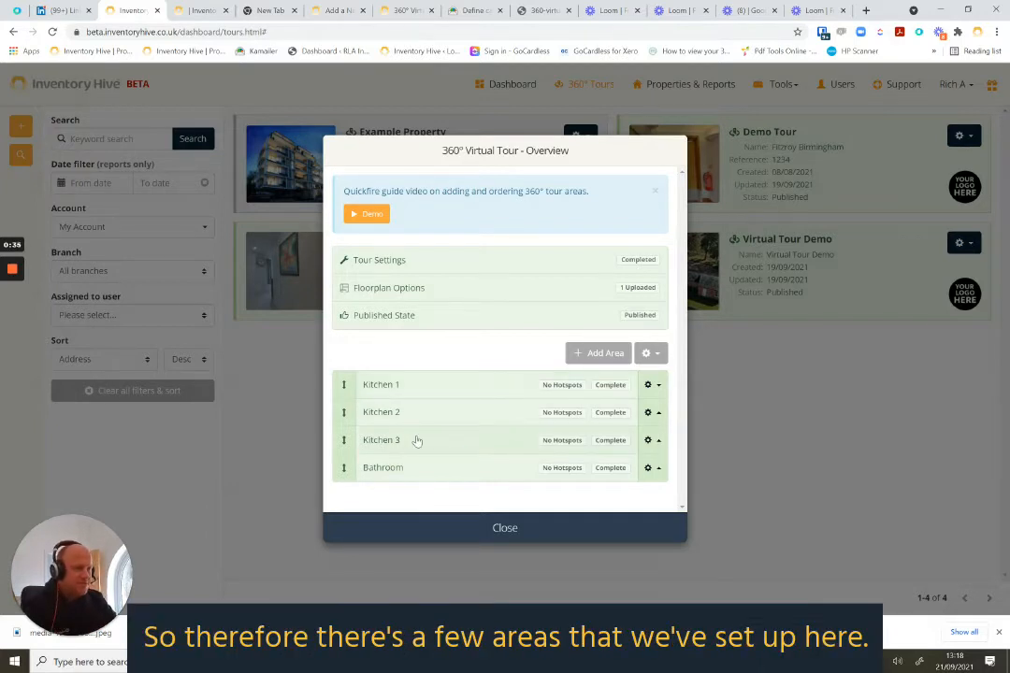
# Open the Kitchen 1 area from the 360° tour overview
pyautogui.click(381, 385)
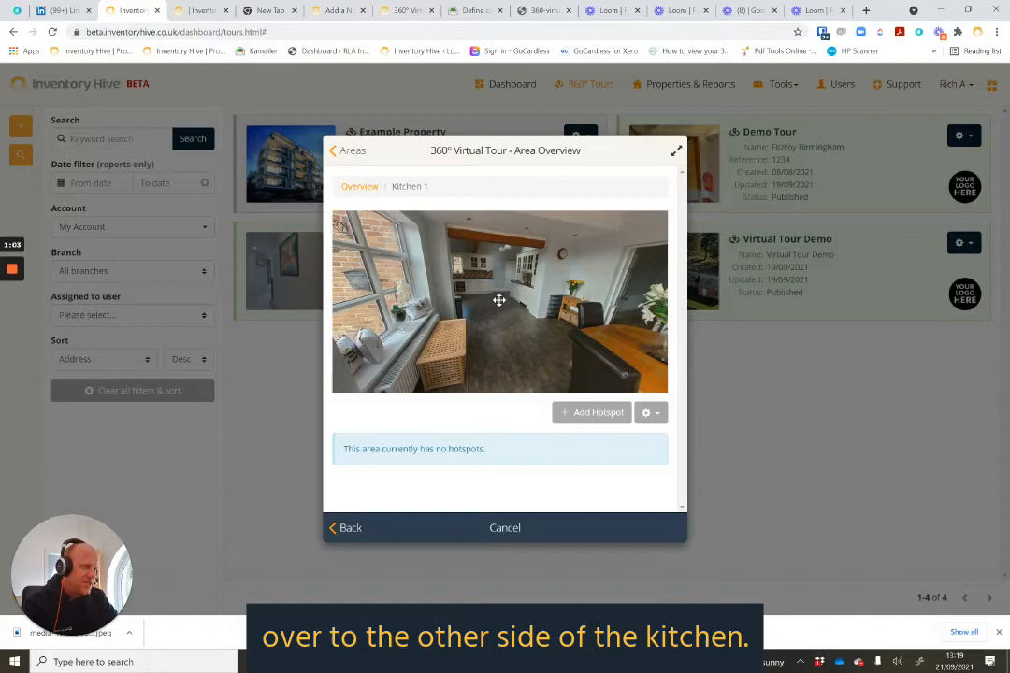
# Start a new hotspot on the Kitchen 1 panorama
pyautogui.click(591, 413)
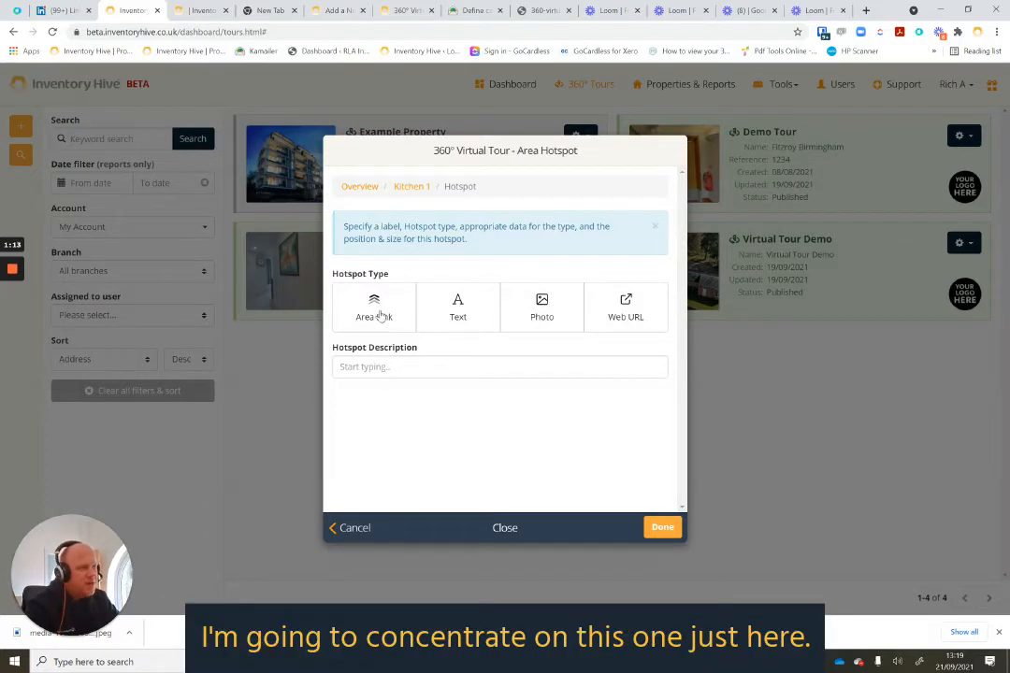
# Make the hotspot an Area Link to Kitchen 2 and save it with Done
pyautogui.click(374, 308)
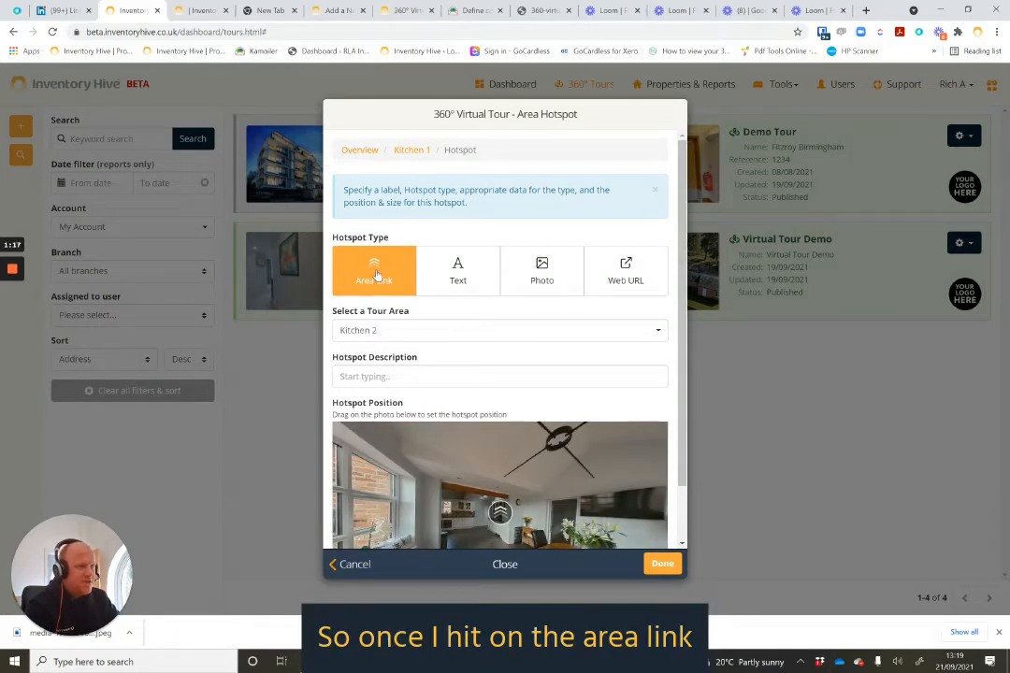
pyautogui.click(499, 329)
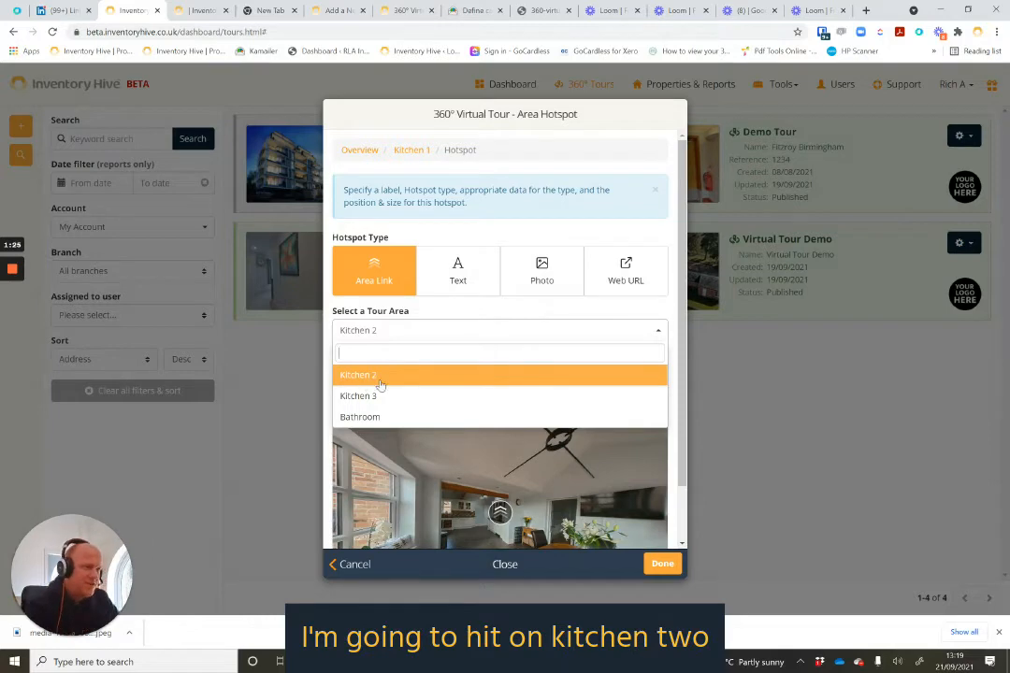
pyautogui.click(359, 374)
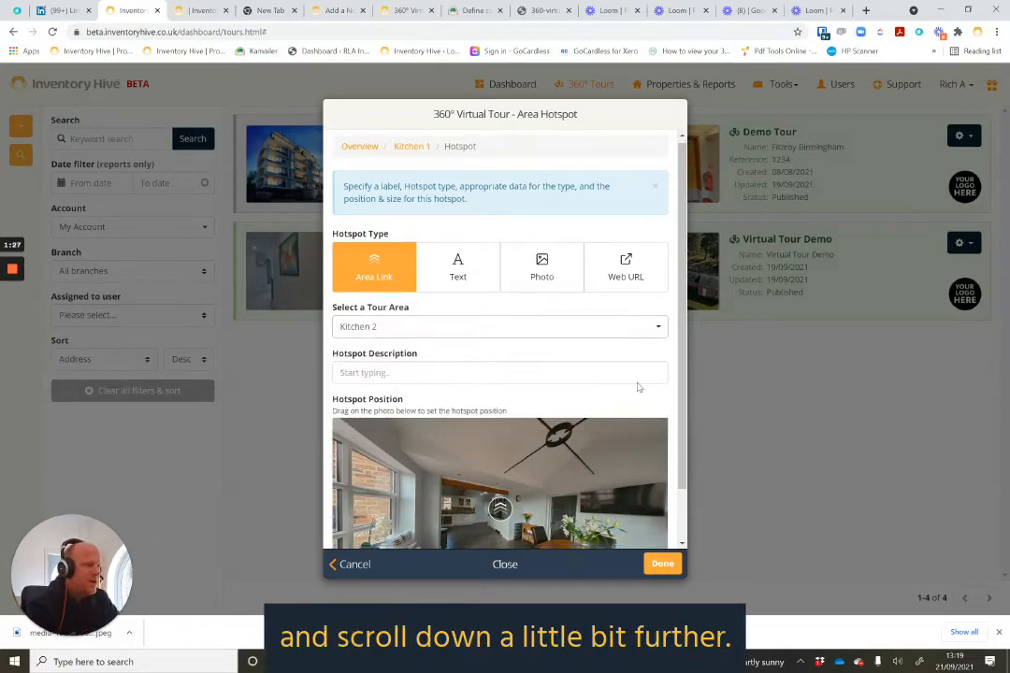
pyautogui.scroll(-3)
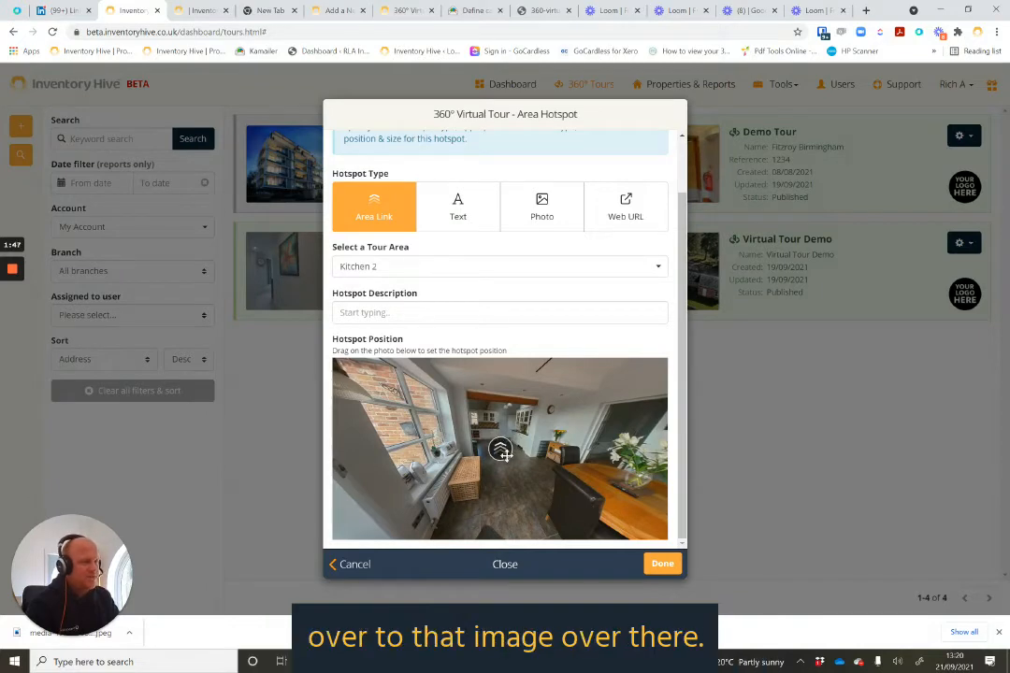
pyautogui.click(661, 563)
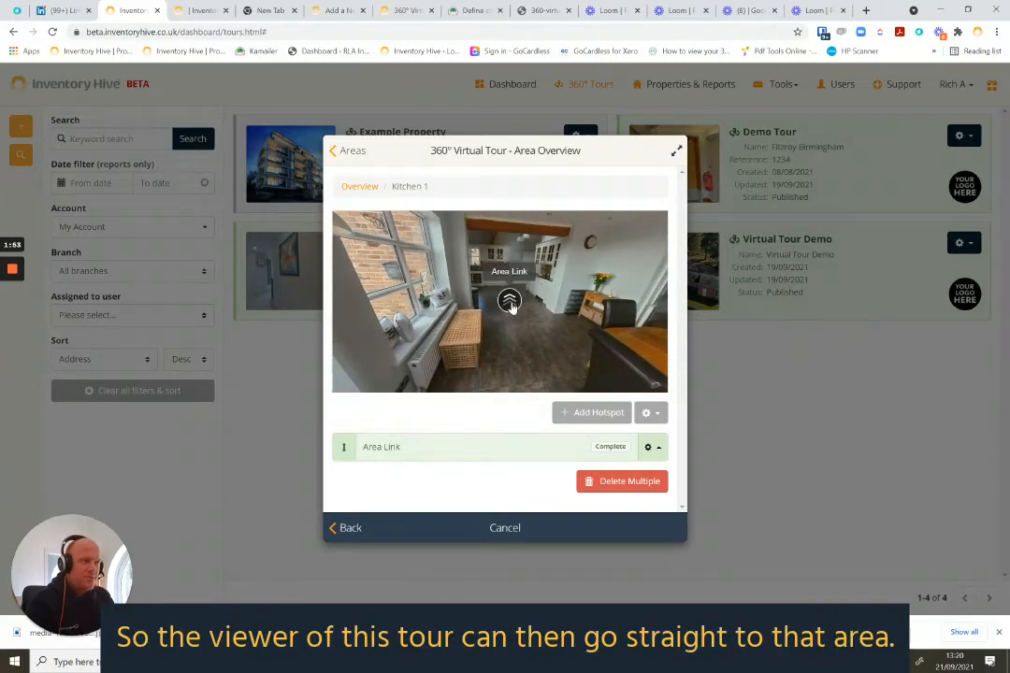
# Follow the new Area Link hotspot and confirm the change to Kitchen 2
pyautogui.click(508, 301)
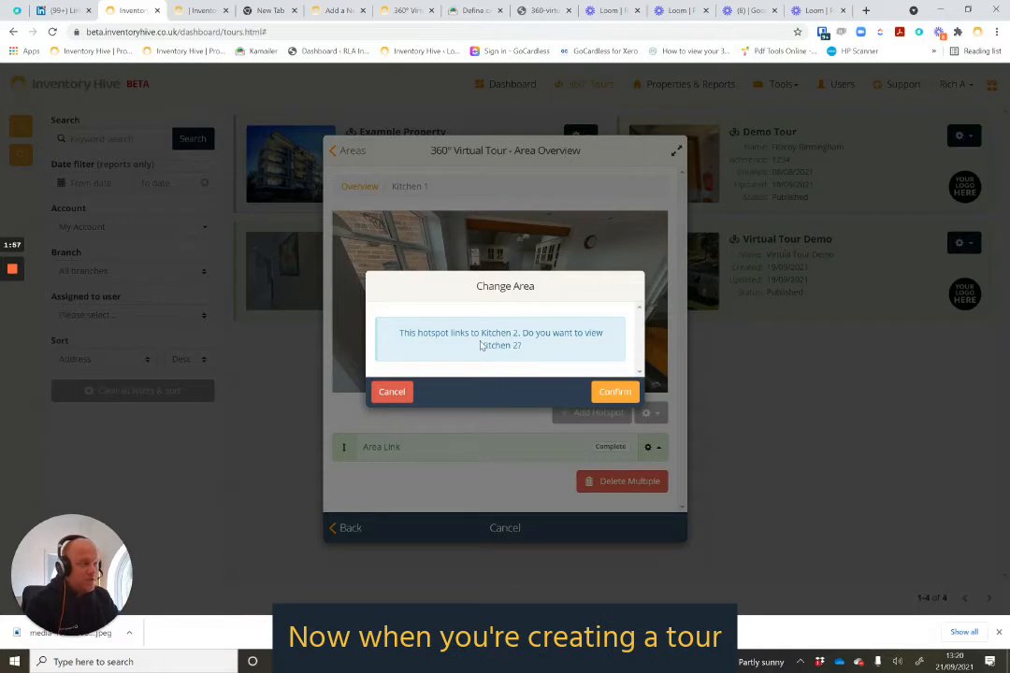
pyautogui.click(614, 392)
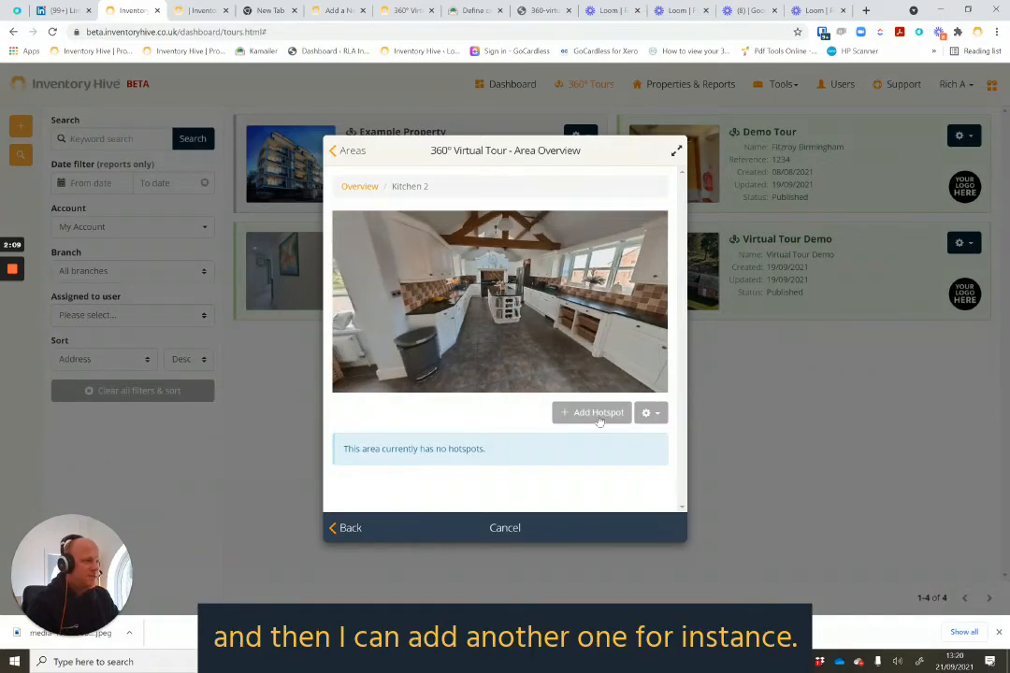
# Add an Area Link hotspot on Kitchen 2 leading to Kitchen 3 and save it
pyautogui.click(590, 413)
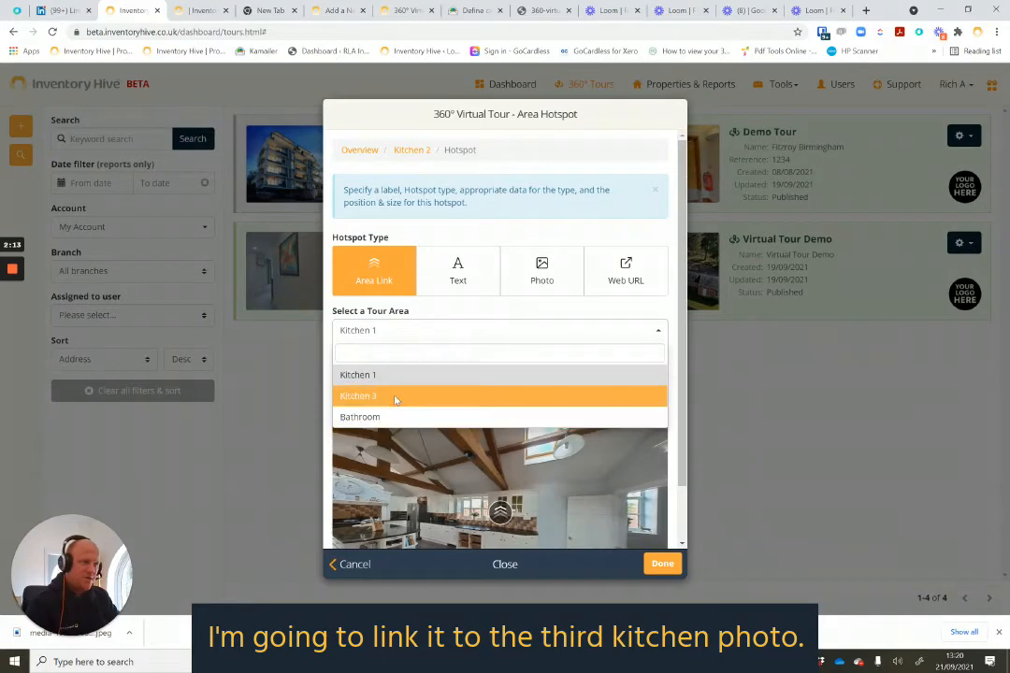
pyautogui.click(357, 396)
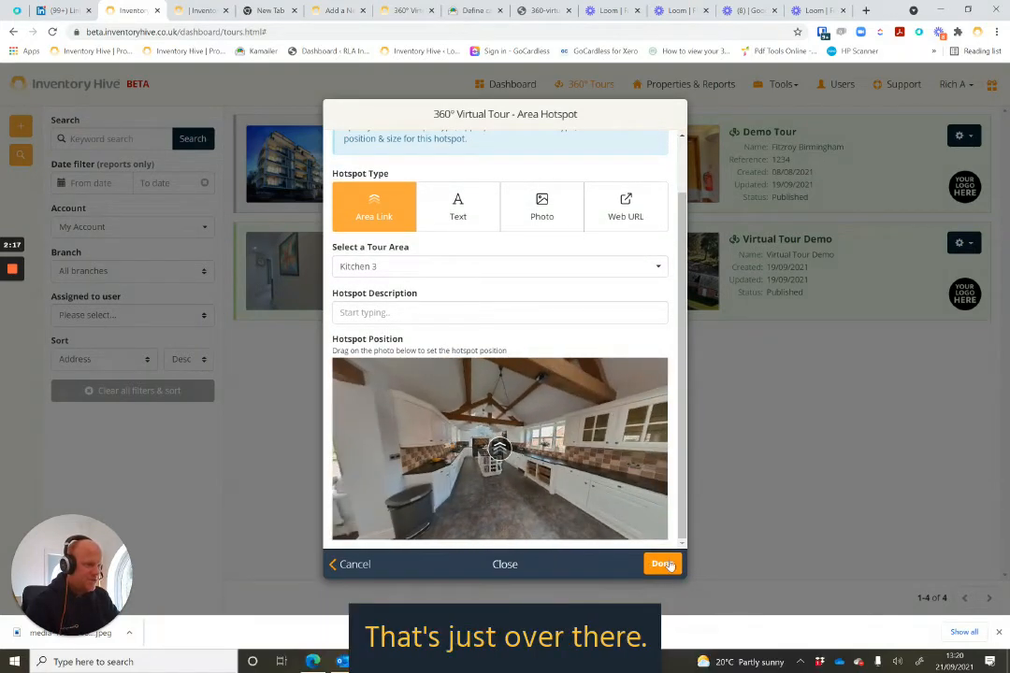
pyautogui.click(662, 565)
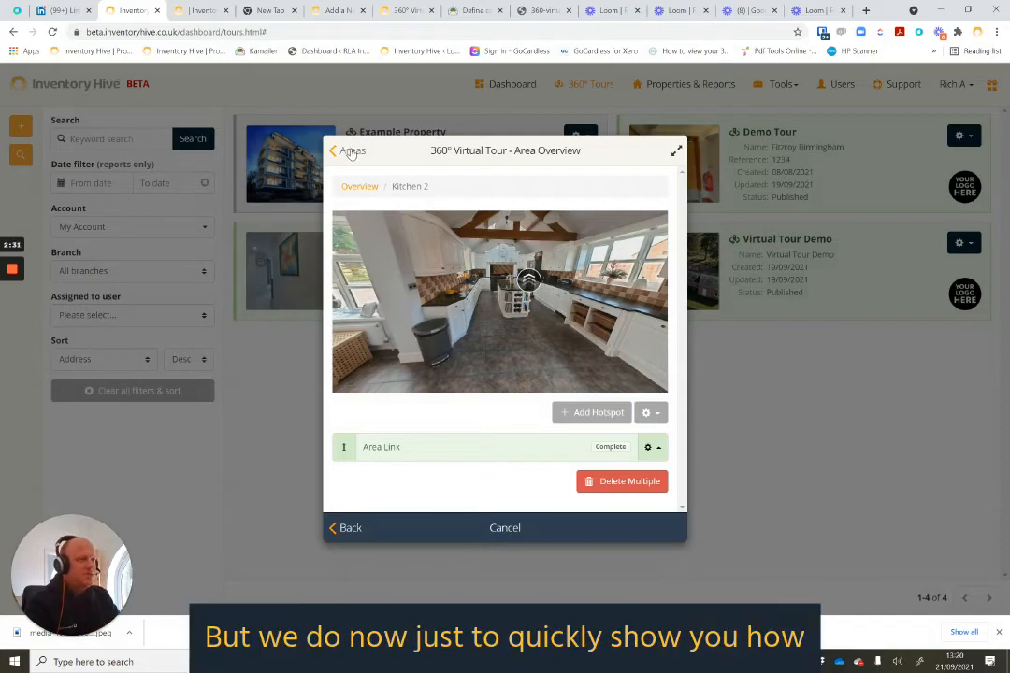
# Return to the areas list and launch the tour viewer, using Kitchen 1's link onward
pyautogui.click(347, 150)
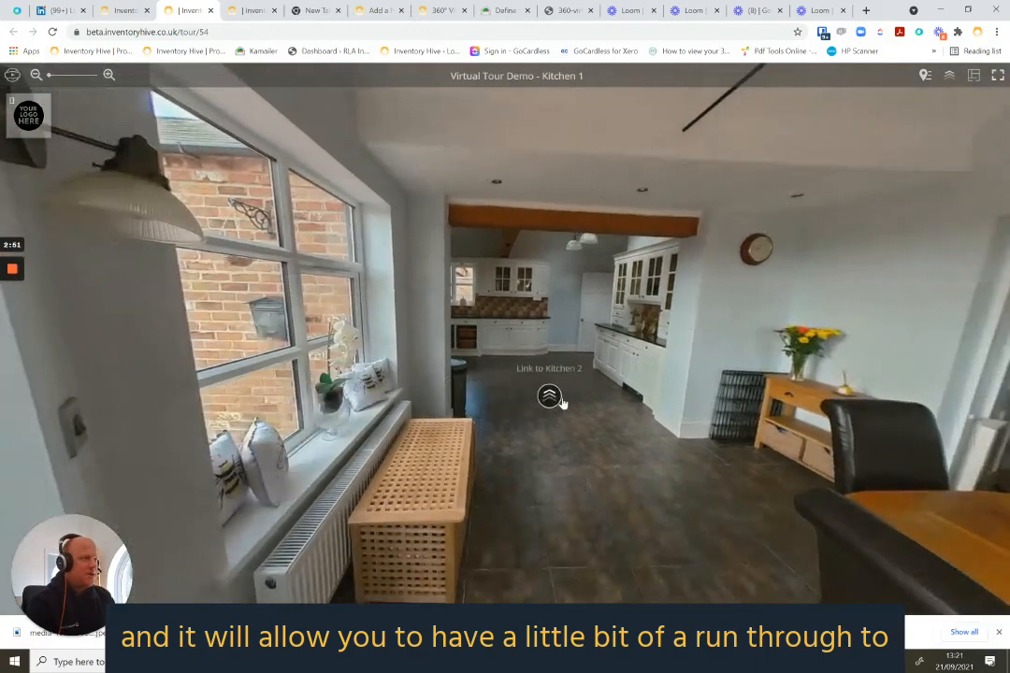
pyautogui.click(549, 396)
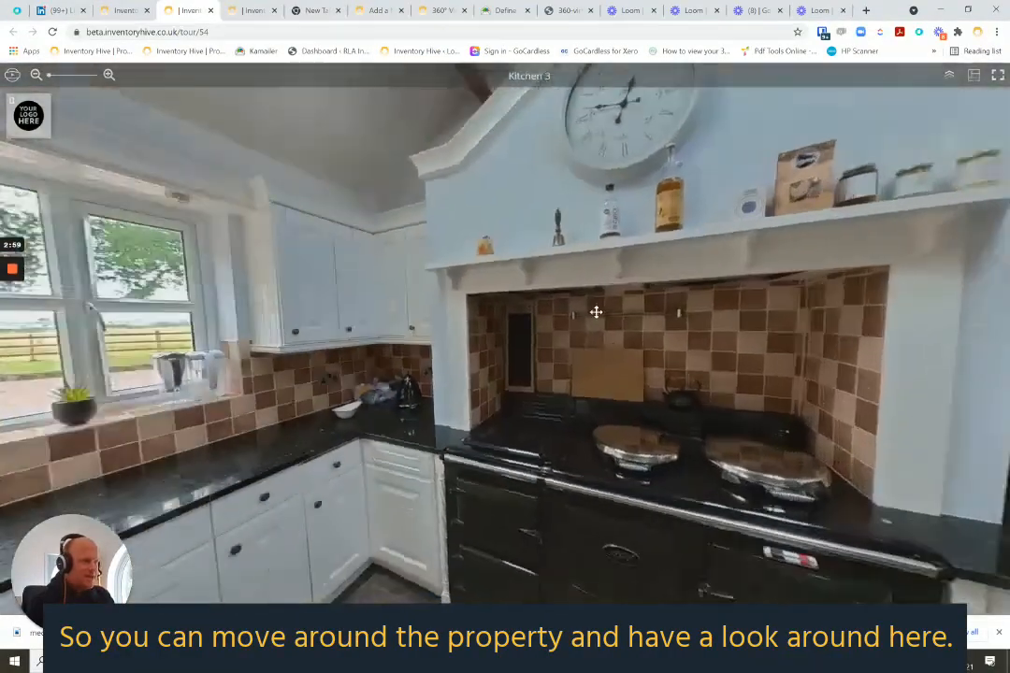
# Drag the Kitchen 3 panorama from the cooker across to the fridge
pyautogui.moveTo(594, 312); pyautogui.dragTo(471, 370)
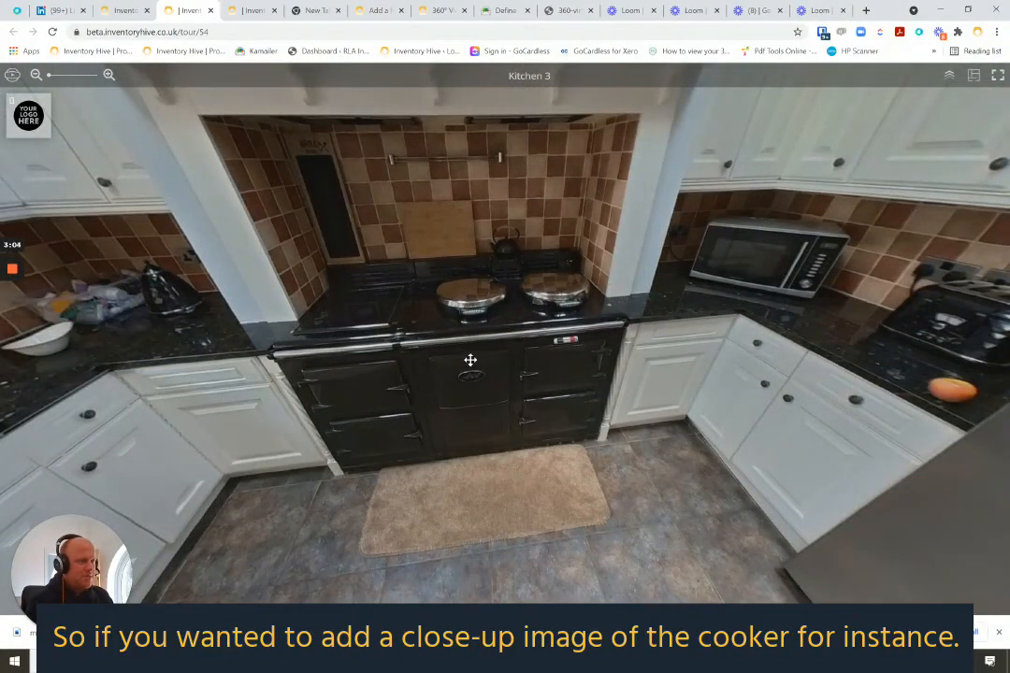
pyautogui.moveTo(467, 359); pyautogui.dragTo(234, 451)
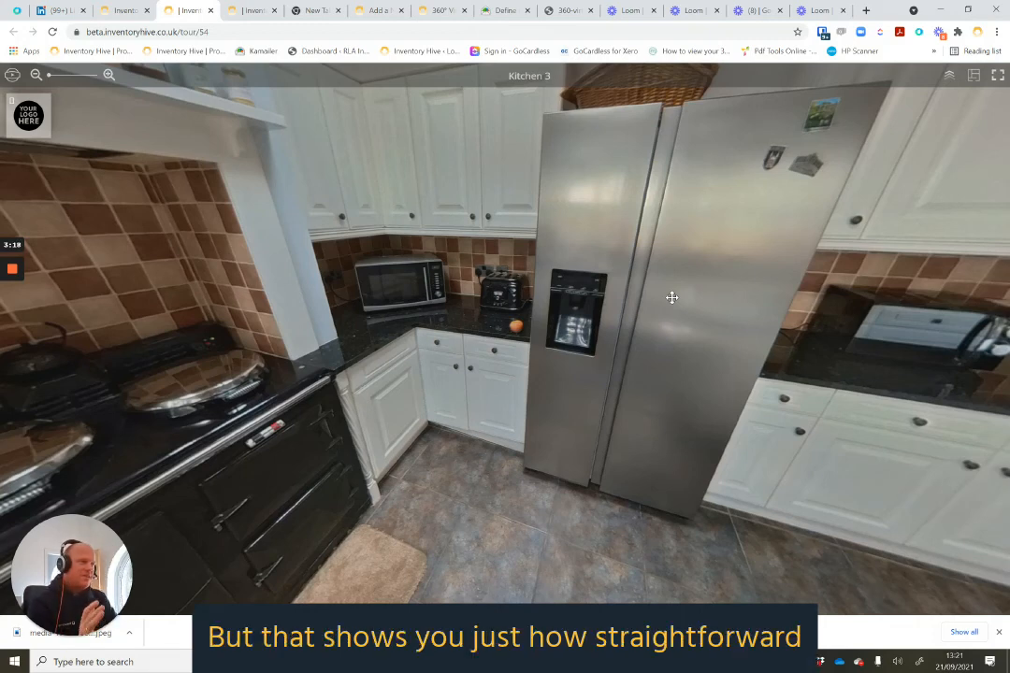
pyautogui.moveTo(767, 251)
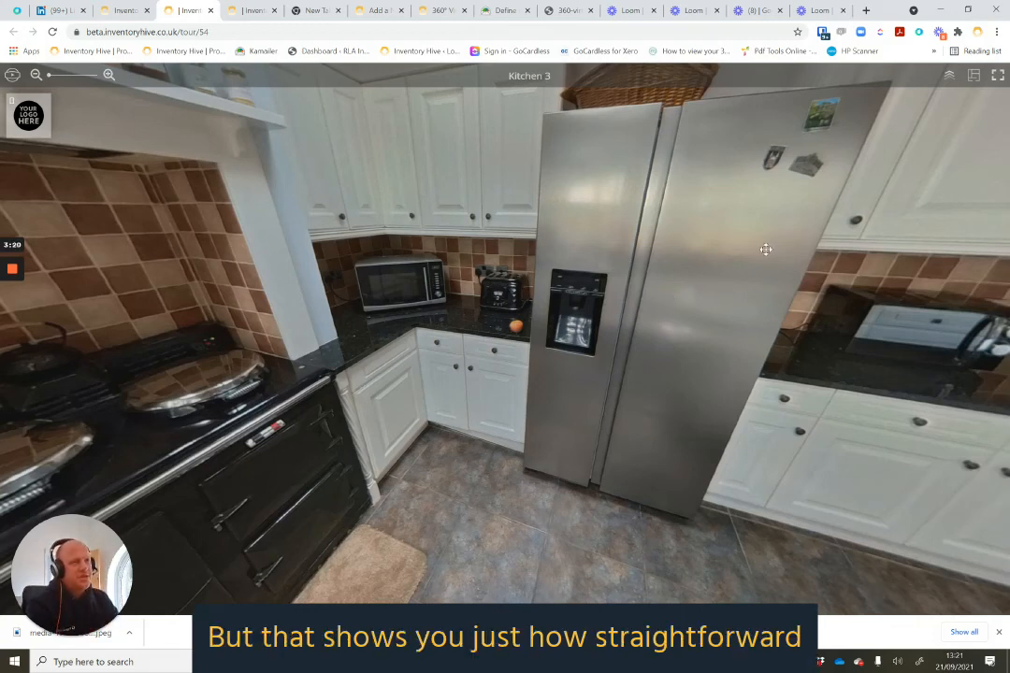